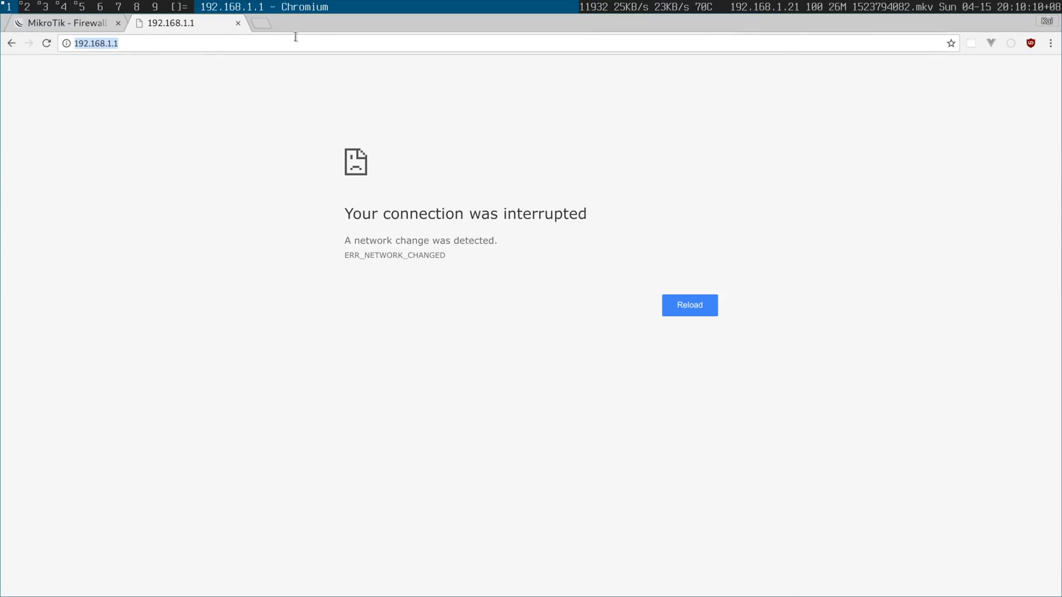
# Step: Log in to the LinkStar router at 192.168.1.1 to reach Status → Device Information
pyautogui.click(689, 305)
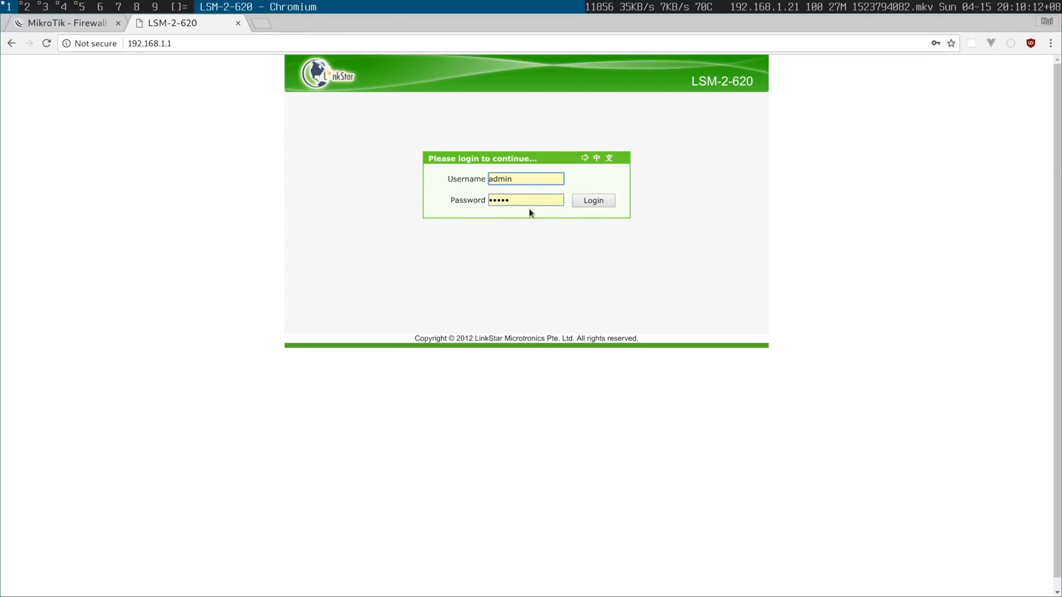
pyautogui.click(592, 200)
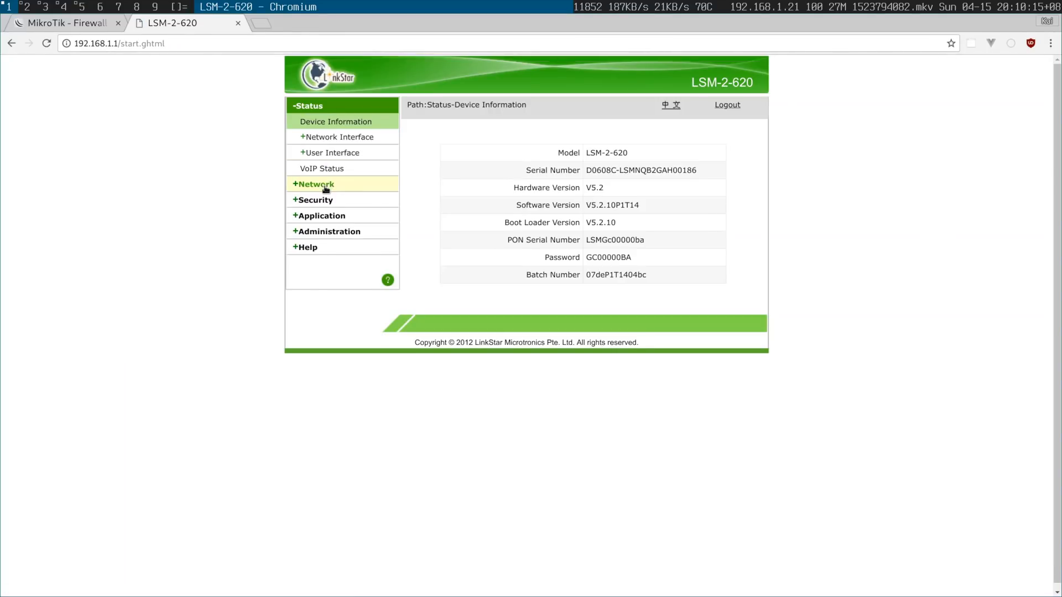